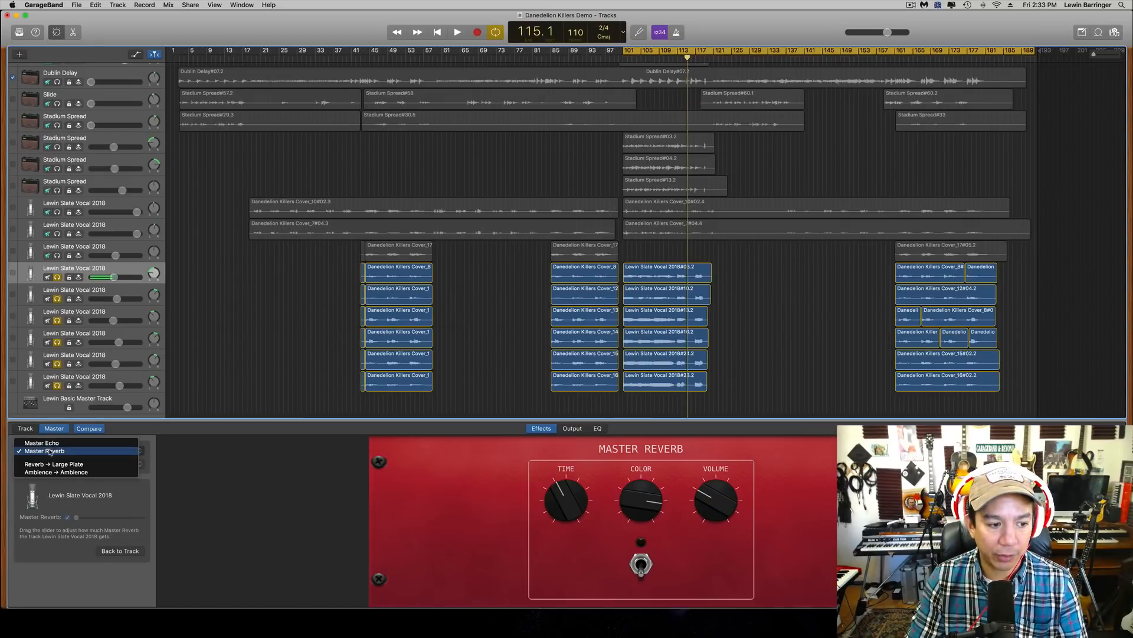
- Switch the master effect view from Master Reverb to Master Echo
{"action": "left_click", "coordinate": [42, 443]}
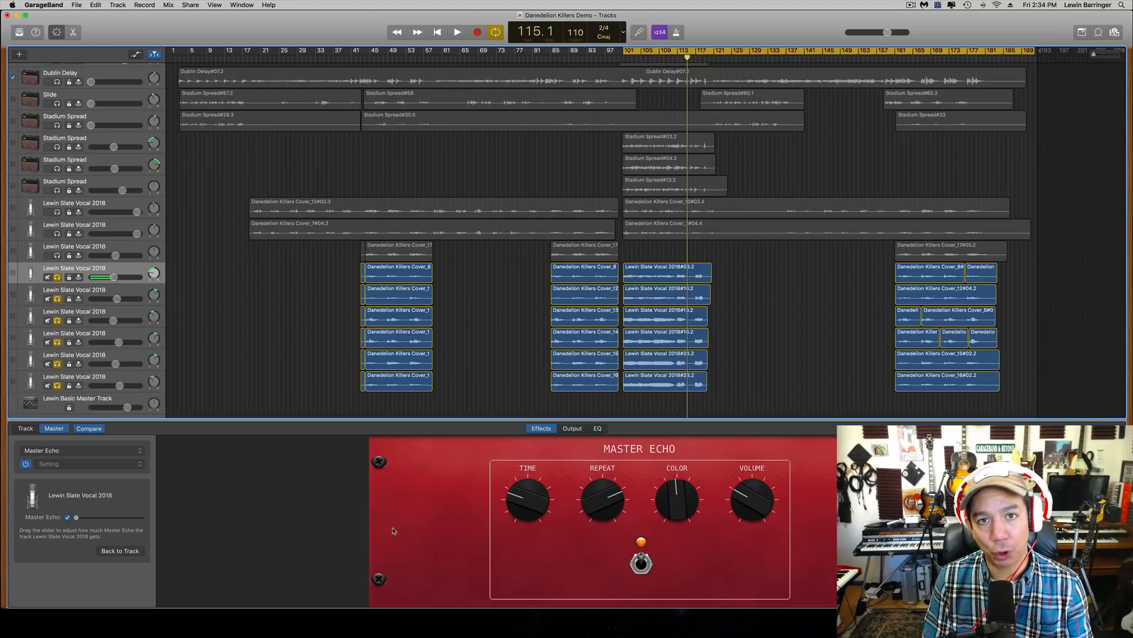
{"action": "mouse_move", "coordinate": [400, 536]}
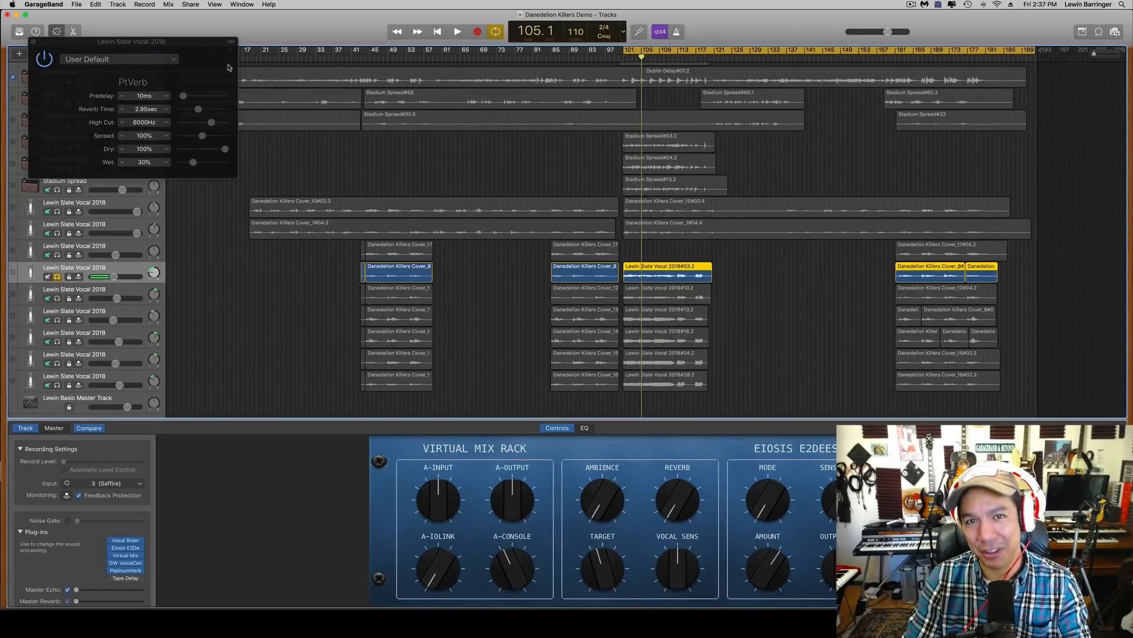
{"action": "mouse_move", "coordinate": [225, 81]}
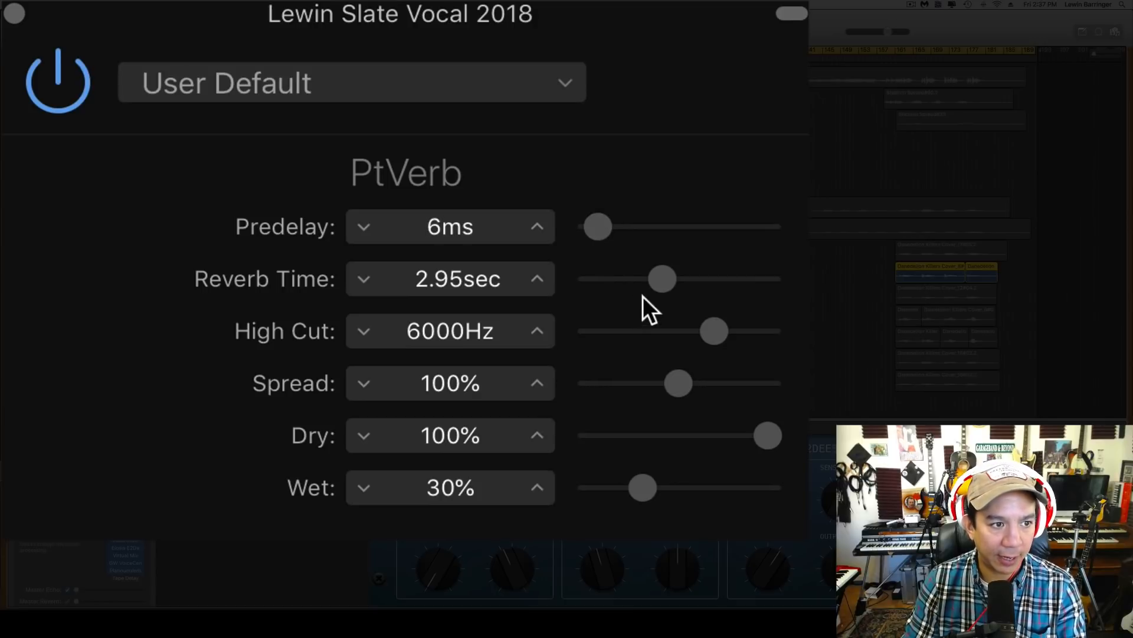
- Set PtVerb to 2.15 s reverb time, 2400 Hz high cut, 124% spread and 40% wet
{"action": "left_click_drag", "start_coordinate": [663, 279], "coordinate": [639, 279]}
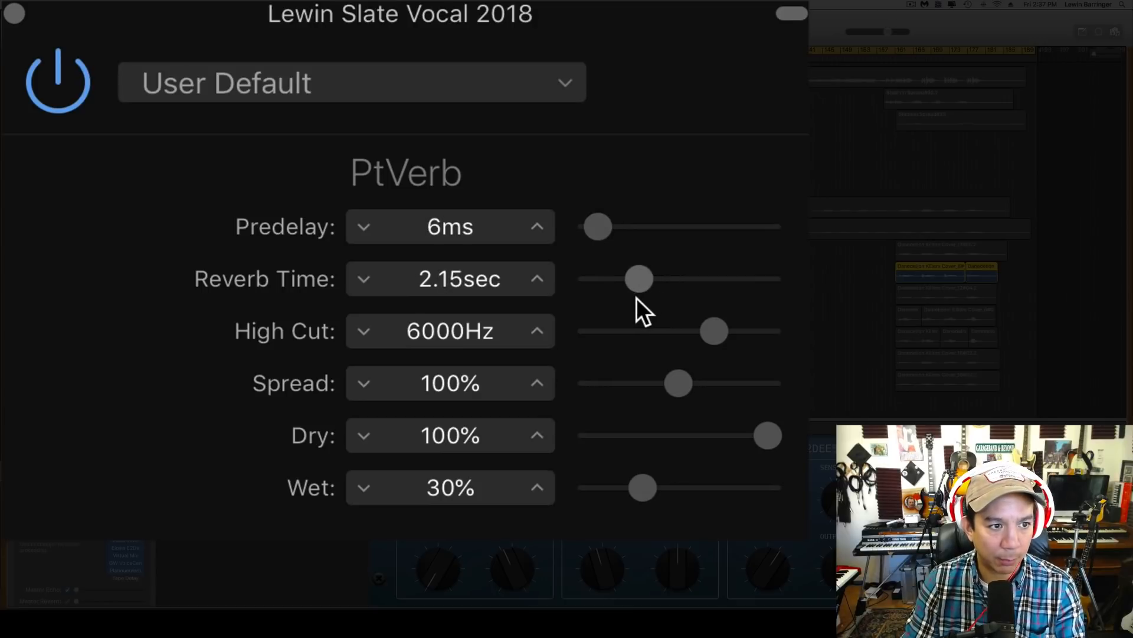
{"action": "left_click_drag", "start_coordinate": [715, 331], "coordinate": [646, 331]}
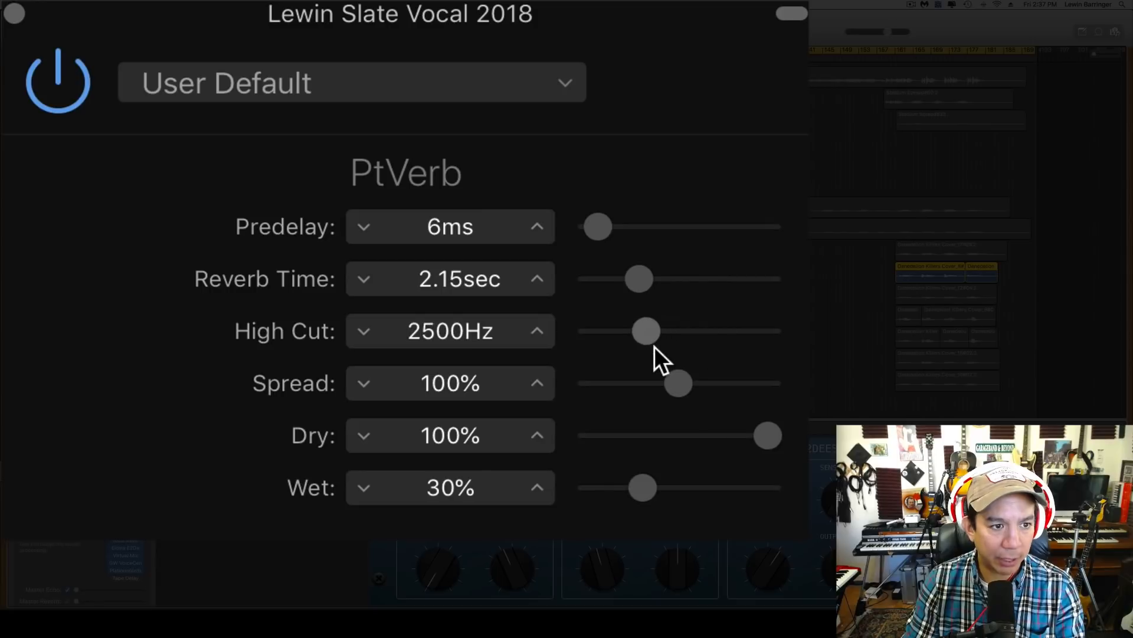
{"action": "left_click_drag", "start_coordinate": [646, 330], "coordinate": [641, 330]}
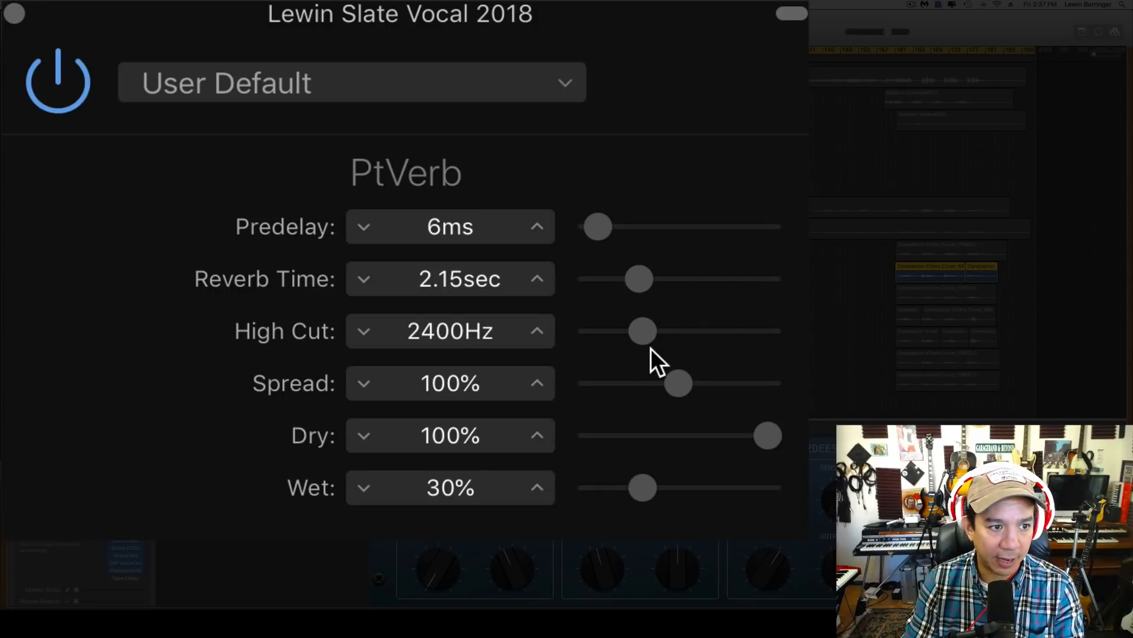
{"action": "mouse_move", "coordinate": [695, 405]}
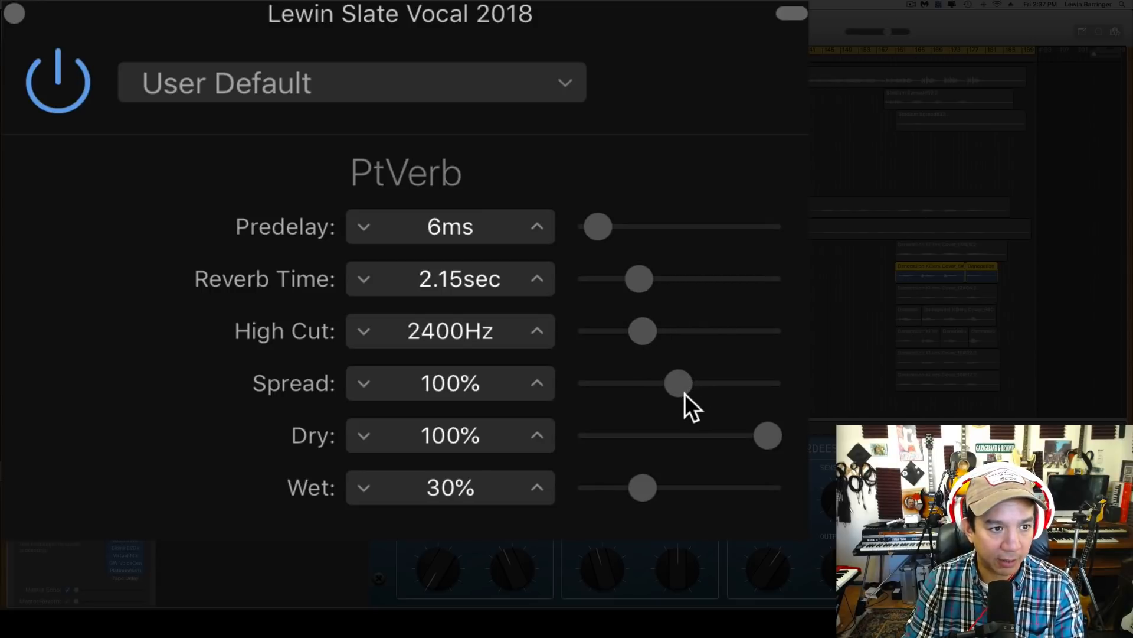
{"action": "left_click_drag", "start_coordinate": [678, 382], "coordinate": [699, 381]}
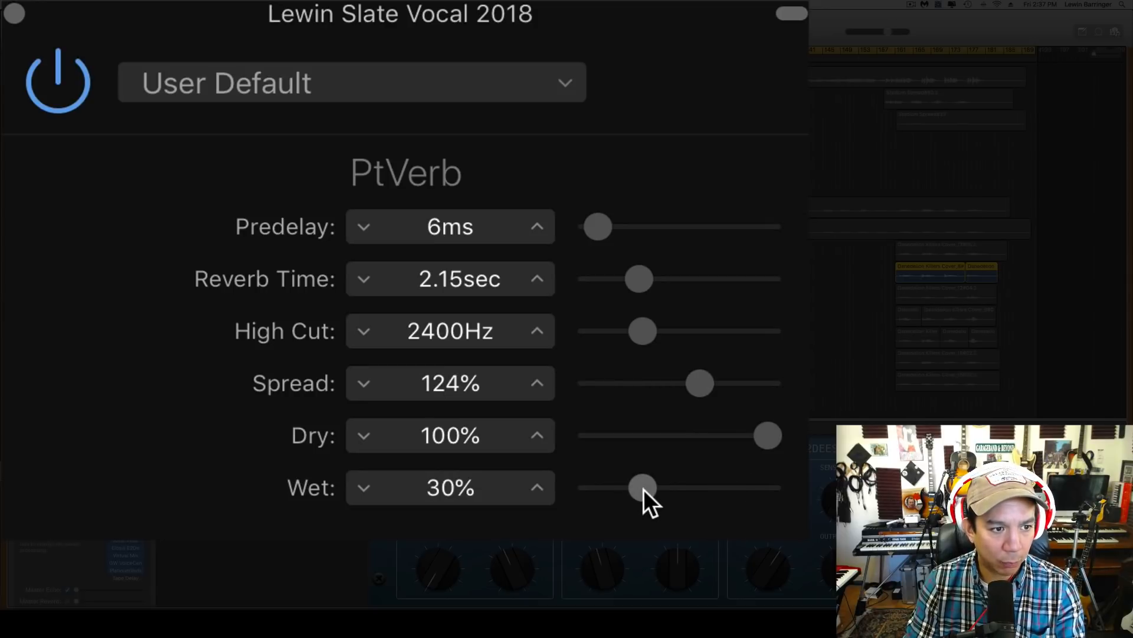
{"action": "left_click_drag", "start_coordinate": [642, 487], "coordinate": [660, 488]}
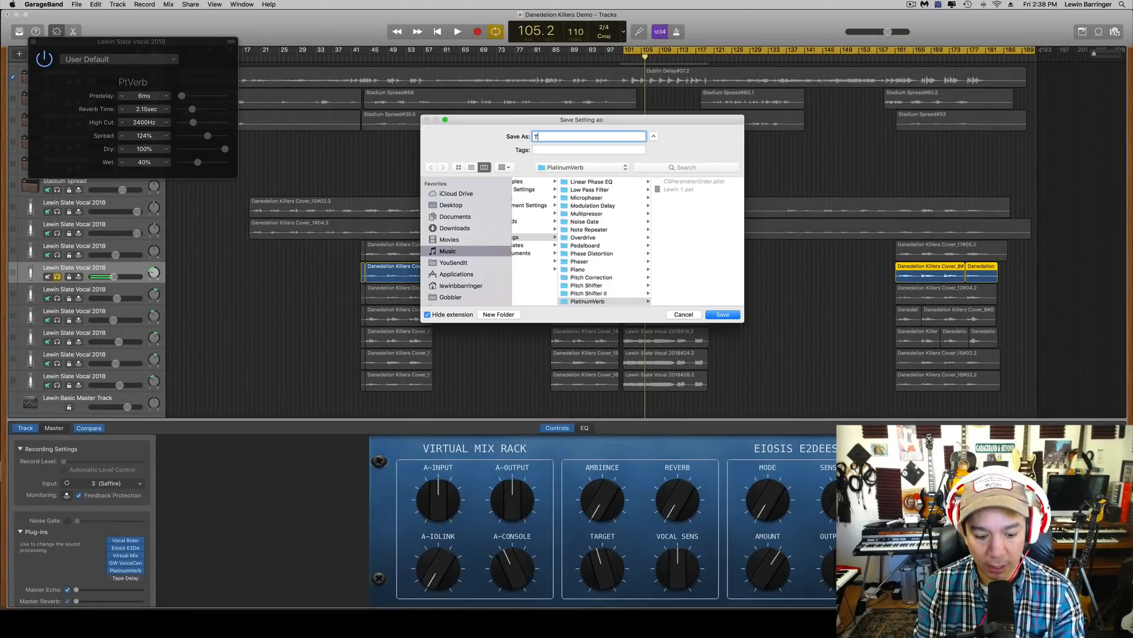
- Save the PtVerb setting as a preset named 'Test Verb'
{"action": "type", "text": "est Verb"}
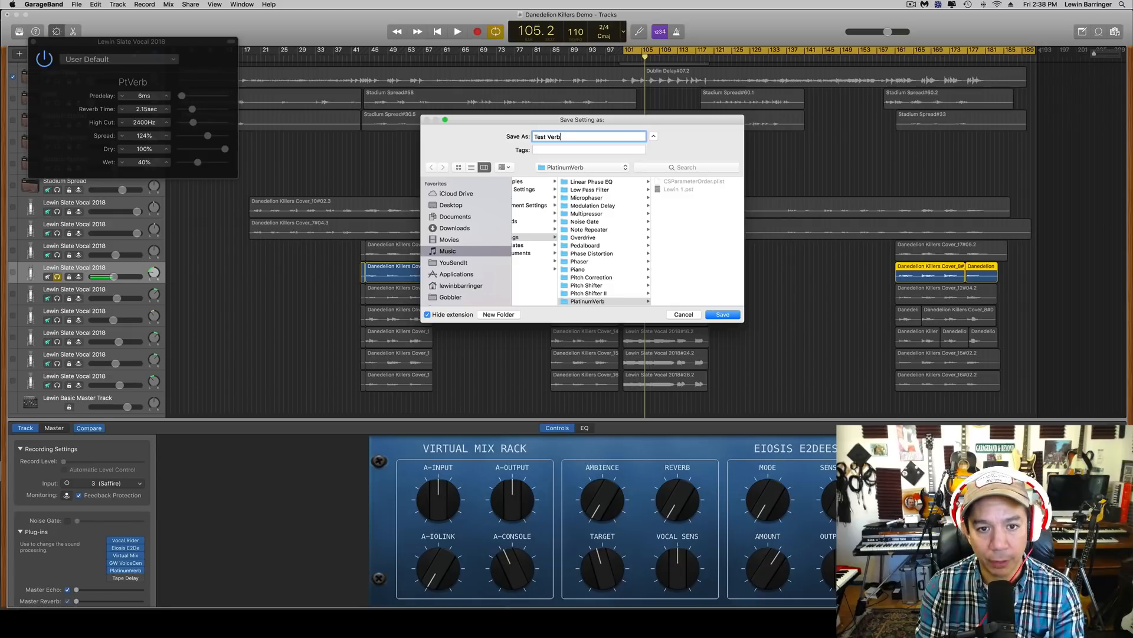
{"action": "left_click", "coordinate": [722, 314]}
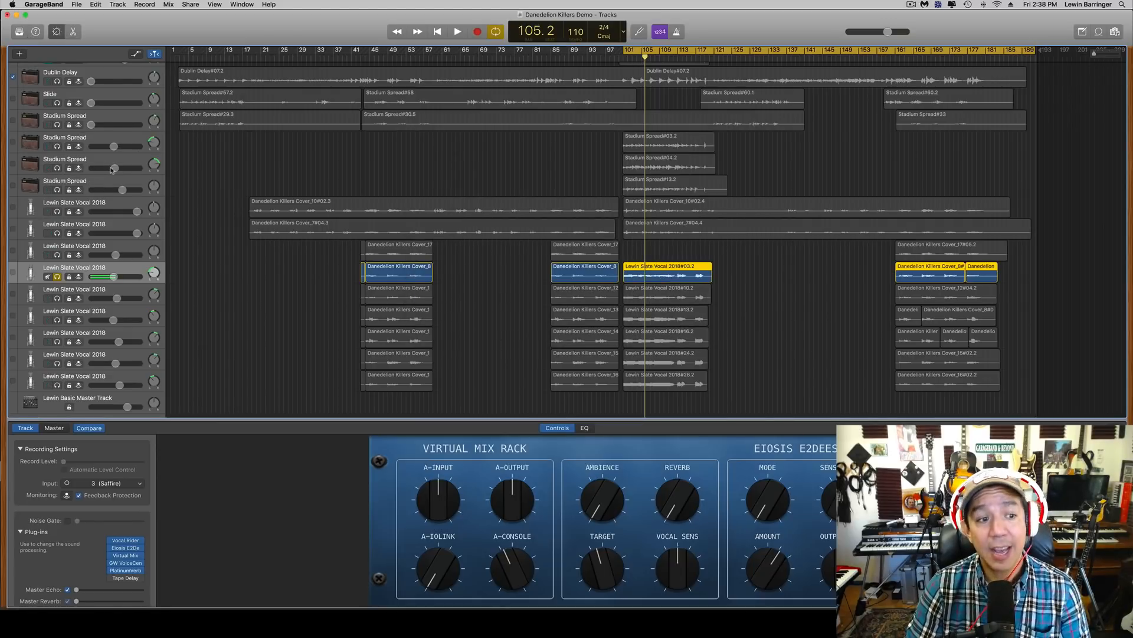
{"action": "mouse_move", "coordinate": [113, 167]}
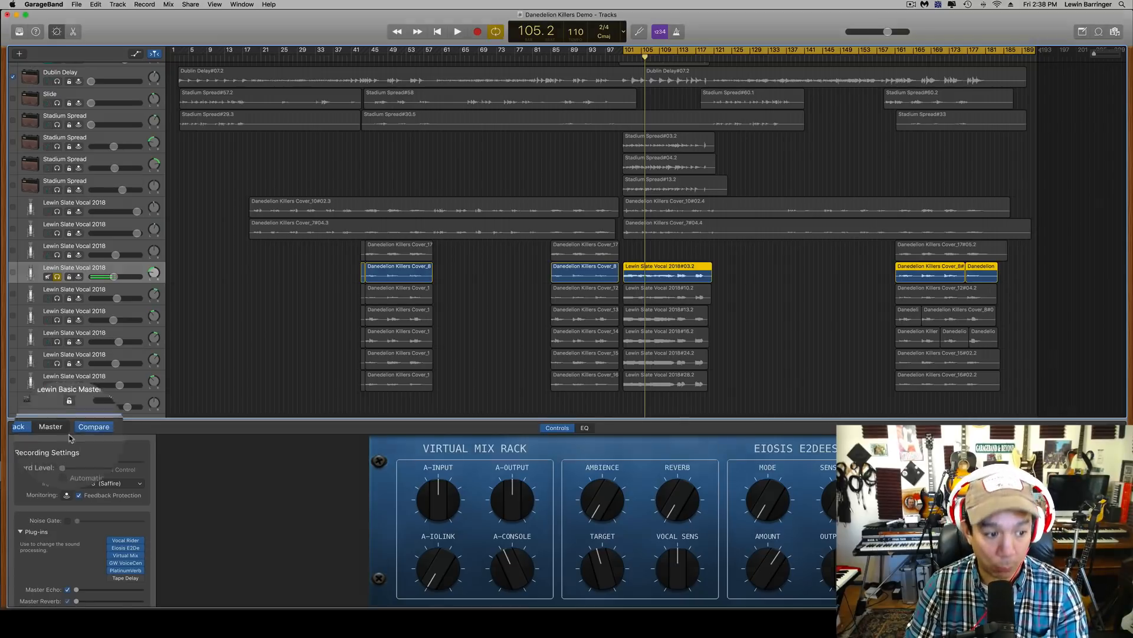
- Load the Test Verb.pst preset into the Master Reverb effect
{"action": "left_click", "coordinate": [50, 426]}
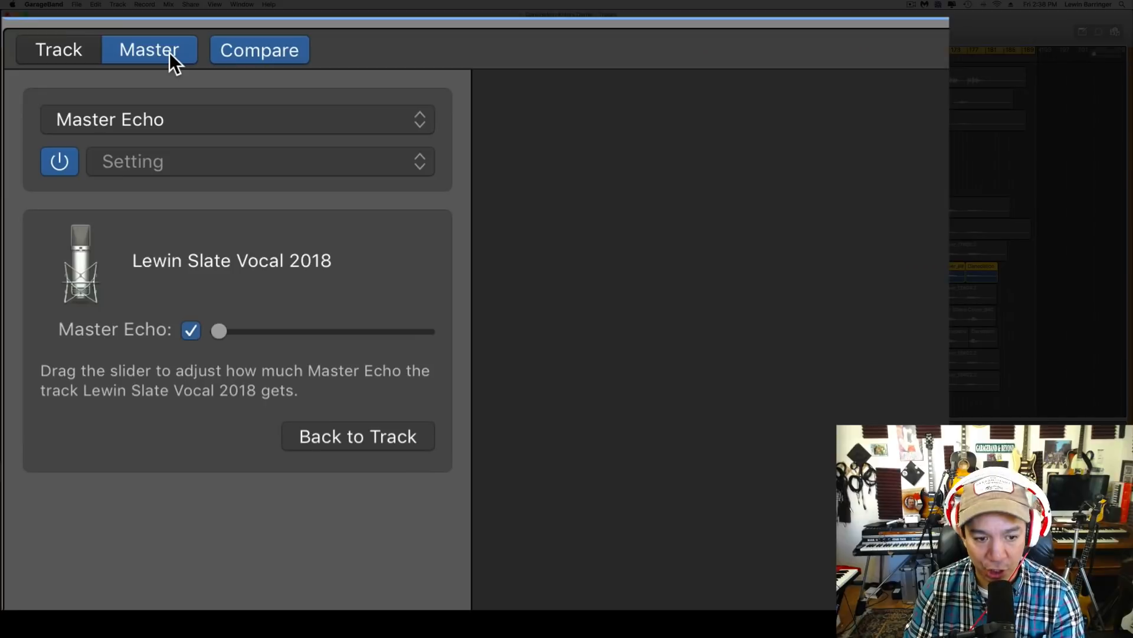
{"action": "left_click", "coordinate": [237, 120]}
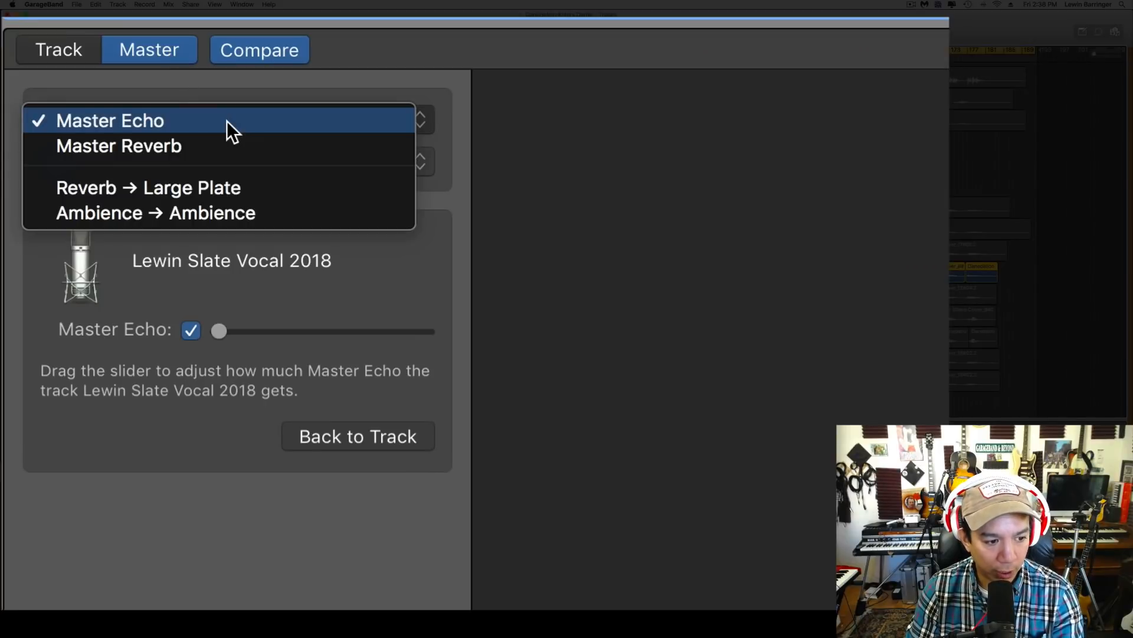
{"action": "left_click", "coordinate": [118, 145]}
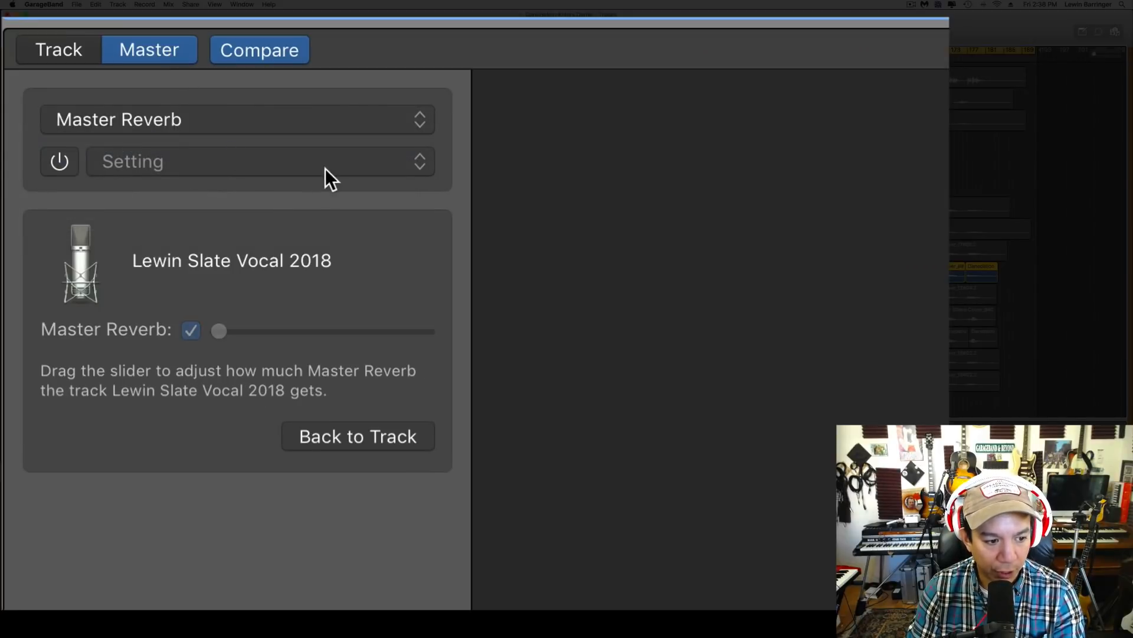
{"action": "left_click", "coordinate": [260, 160]}
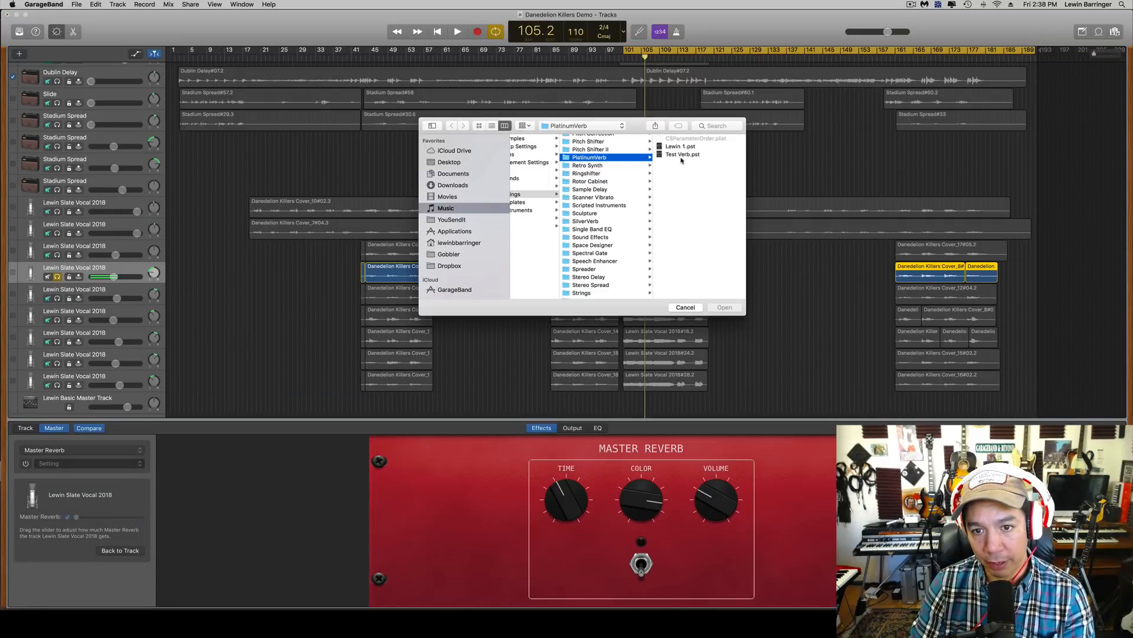
{"action": "left_click", "coordinate": [681, 154]}
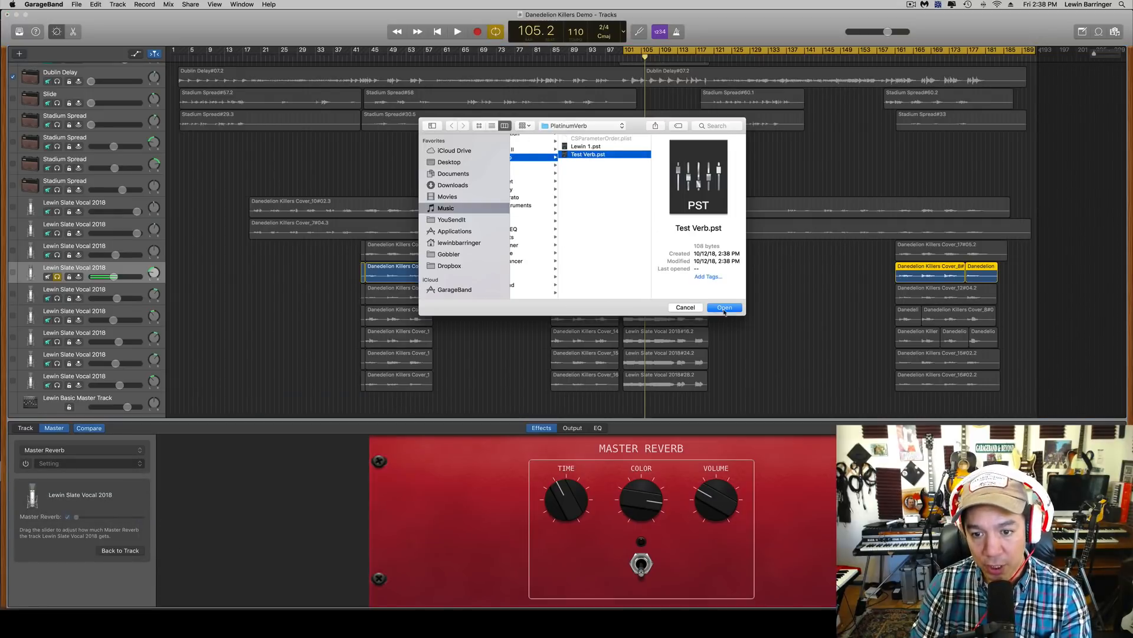
{"action": "left_click", "coordinate": [723, 307]}
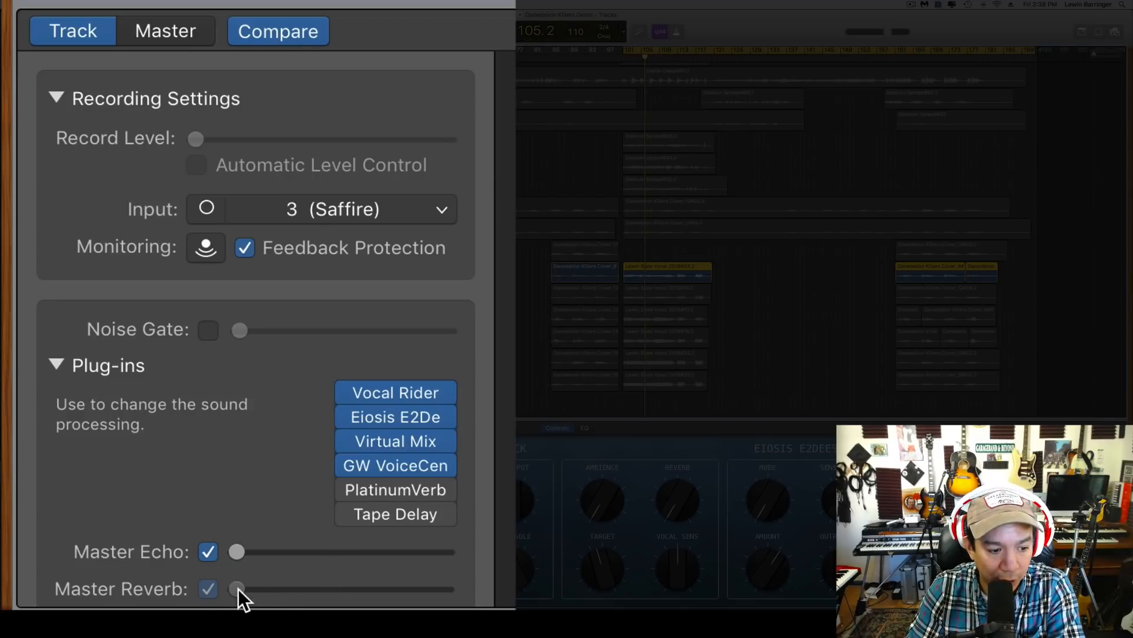
- Raise the vocal's Master Reverb send and play the song to hear the Test Verb reverb
{"action": "left_click_drag", "start_coordinate": [239, 588], "coordinate": [351, 588]}
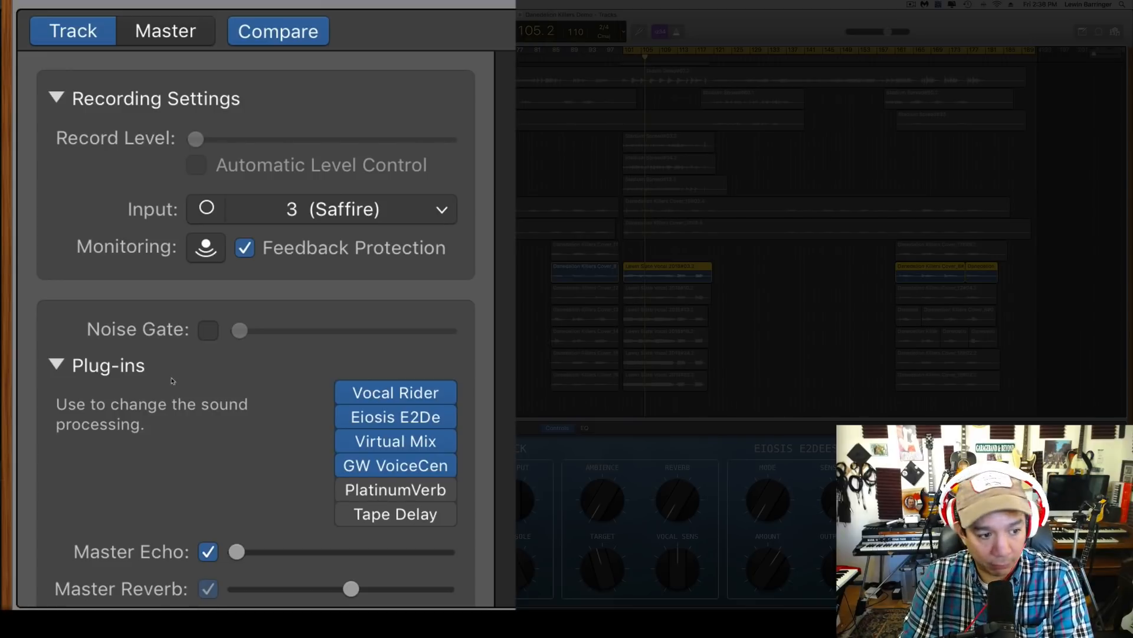
{"action": "left_click", "coordinate": [165, 30]}
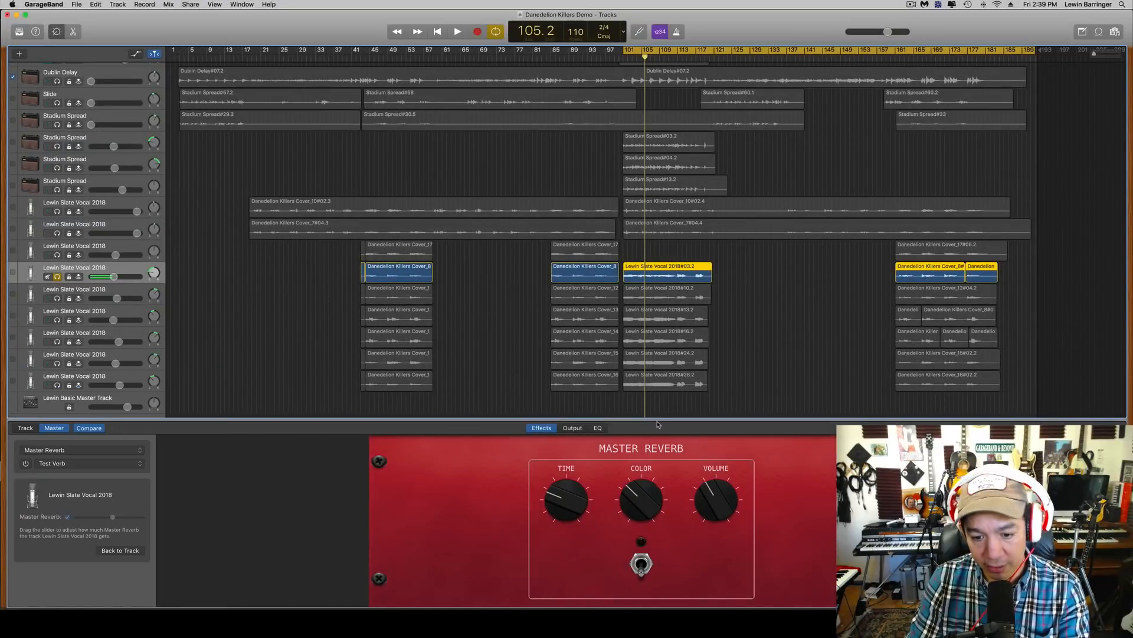
{"action": "left_click", "coordinate": [457, 31]}
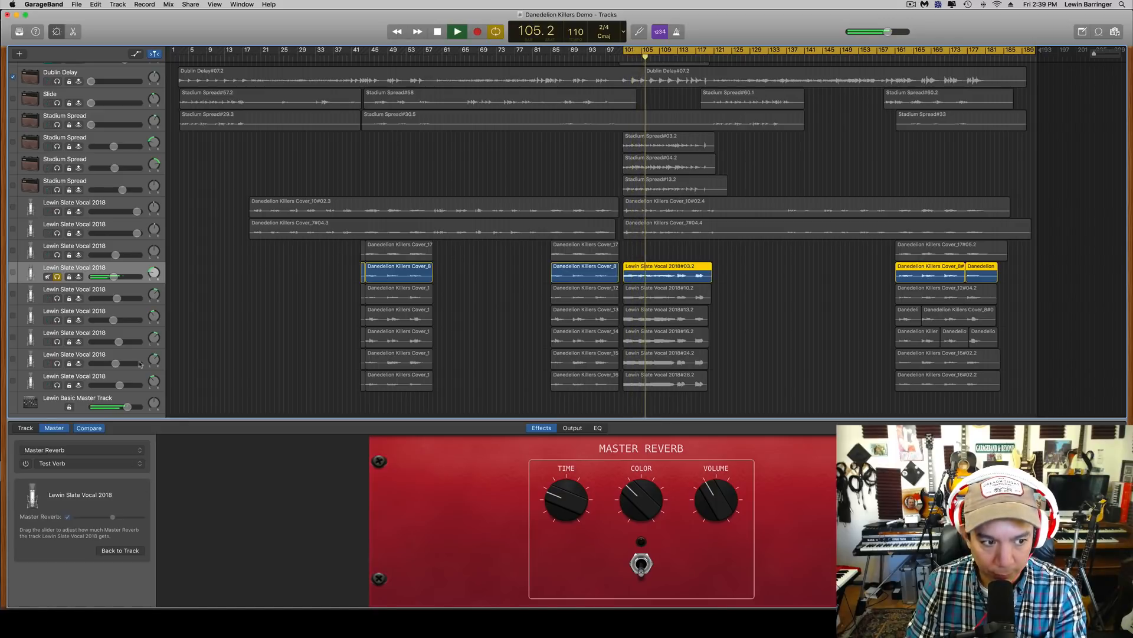
{"action": "left_click", "coordinate": [457, 31]}
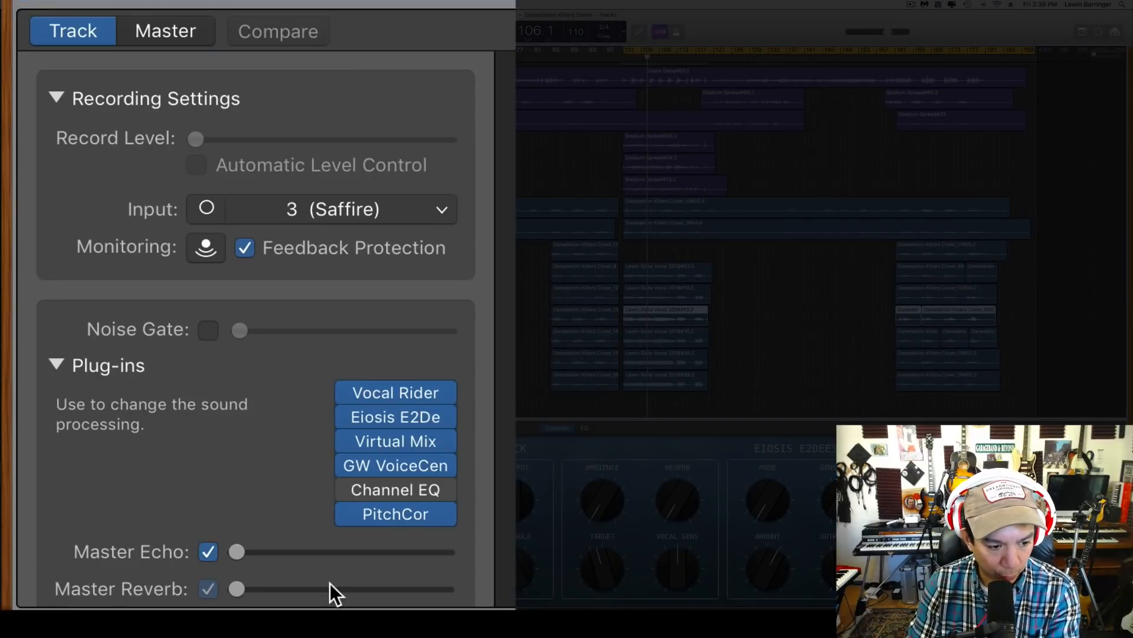
- Raise the Master Reverb send for the other Lewin Slate Vocal 2018 tracks
{"action": "left_click_drag", "start_coordinate": [237, 587], "coordinate": [321, 588]}
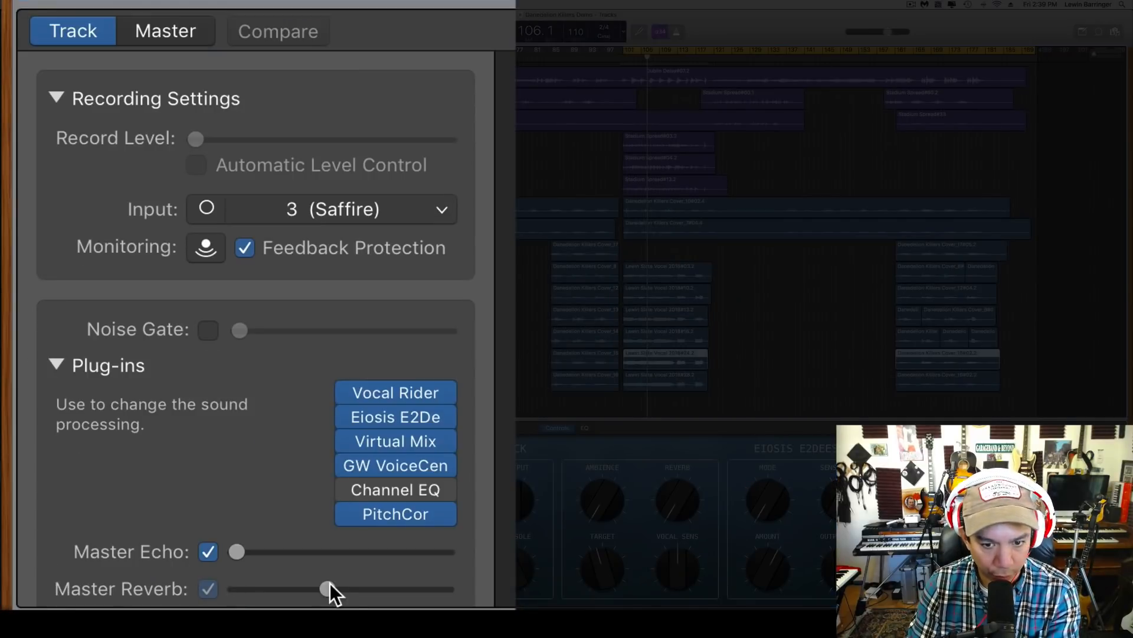
{"action": "left_click_drag", "start_coordinate": [321, 588], "coordinate": [327, 588]}
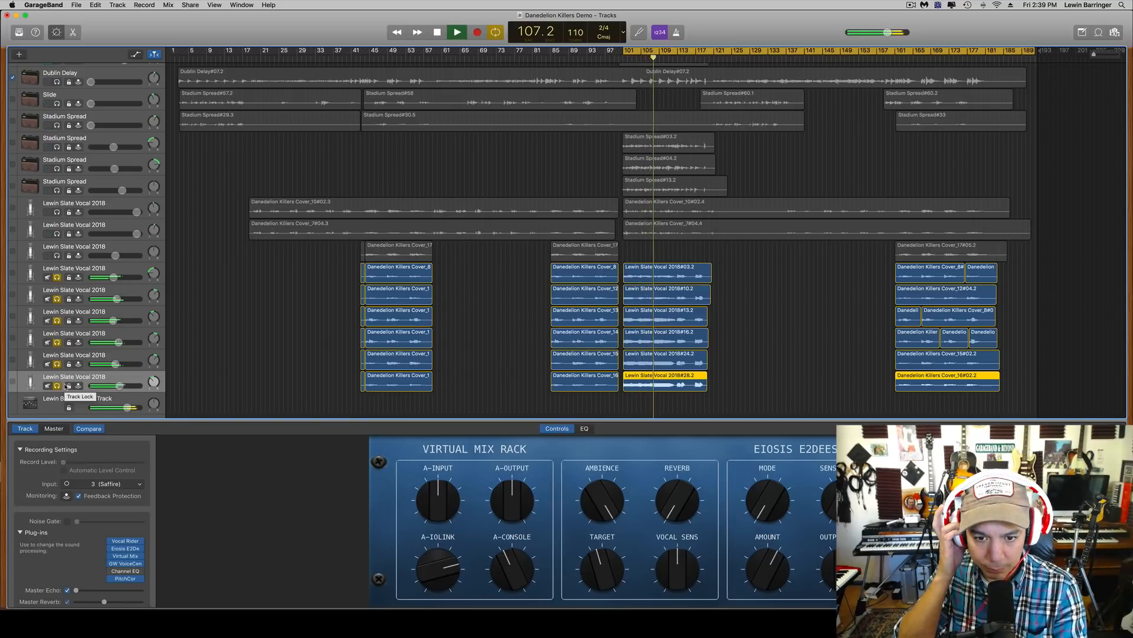
{"action": "left_click", "coordinate": [457, 32]}
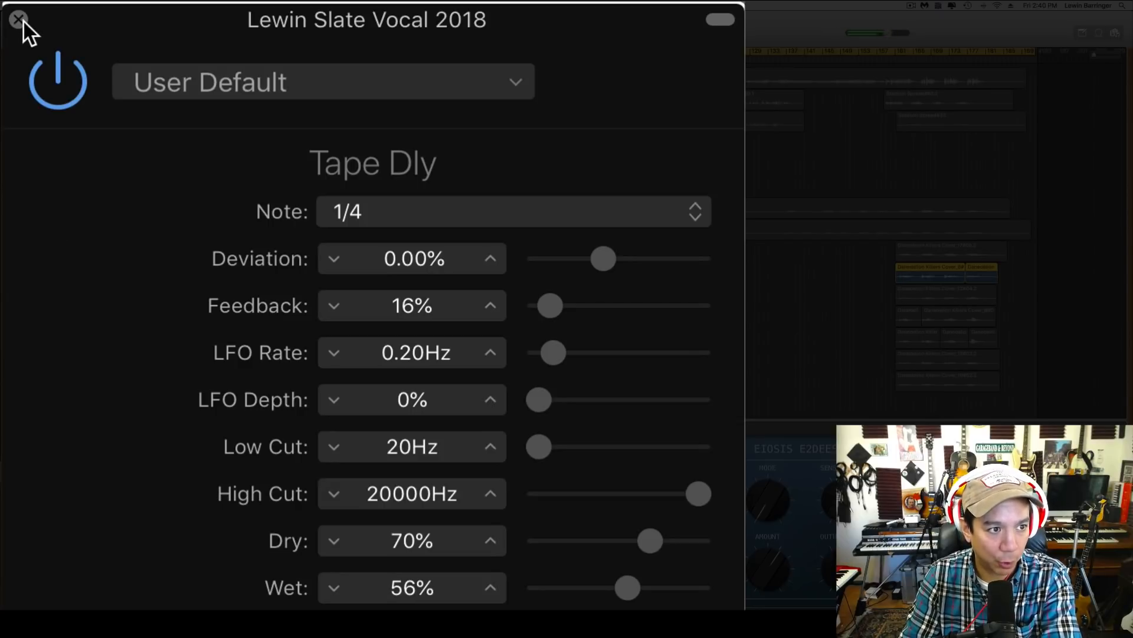
- Show the Tape Delay plug-in's list of preset settings
{"action": "left_click", "coordinate": [17, 20]}
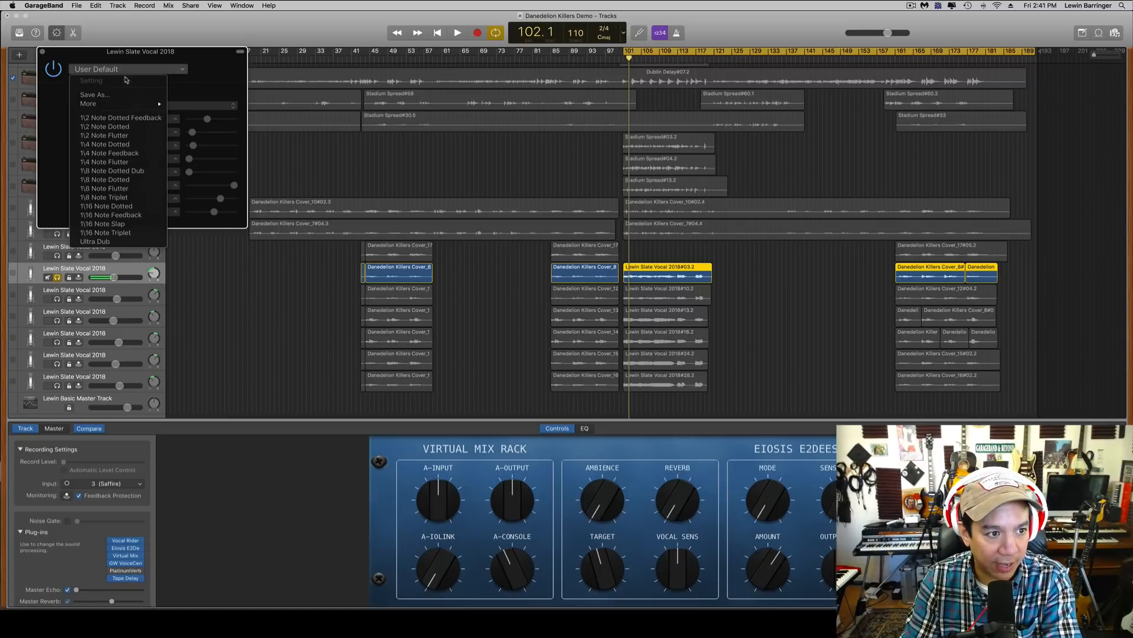
- Save the Tape Delay settings as a preset named 'Lewin Delay 1'
{"action": "left_click", "coordinate": [95, 94]}
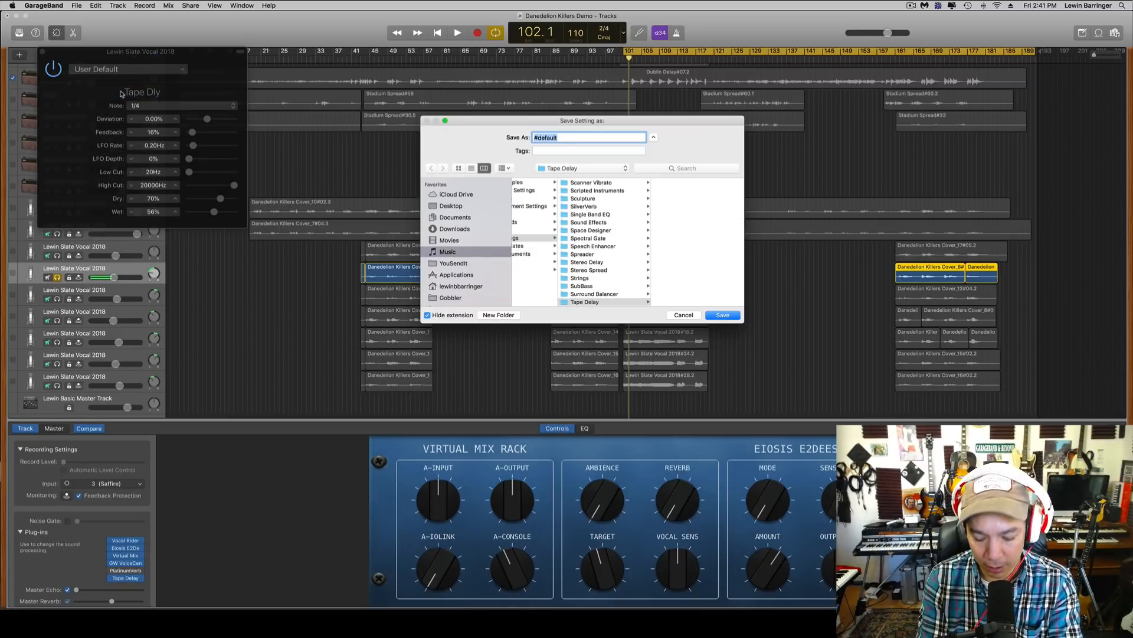
{"action": "type", "text": "Lewin Delay"}
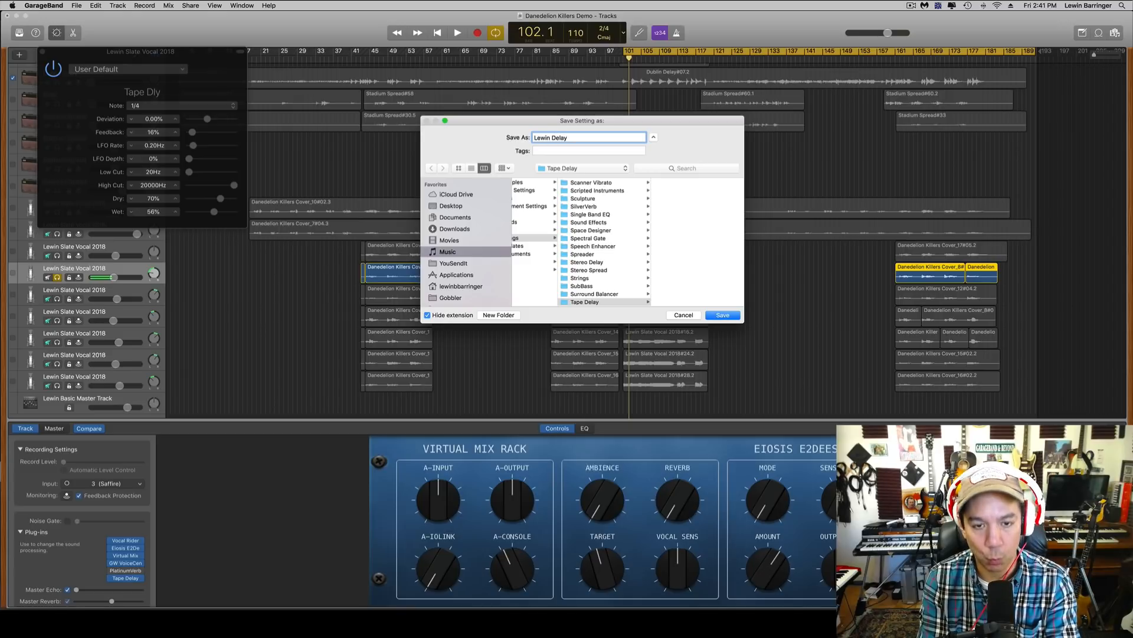
{"action": "type", "text": "1"}
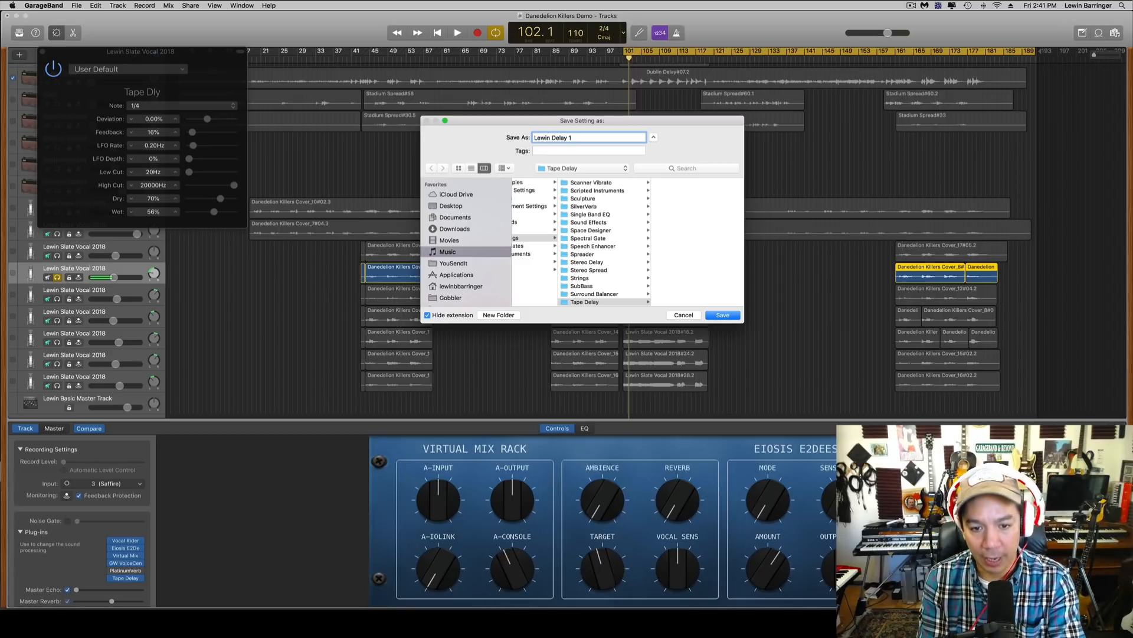
{"action": "left_click", "coordinate": [721, 314]}
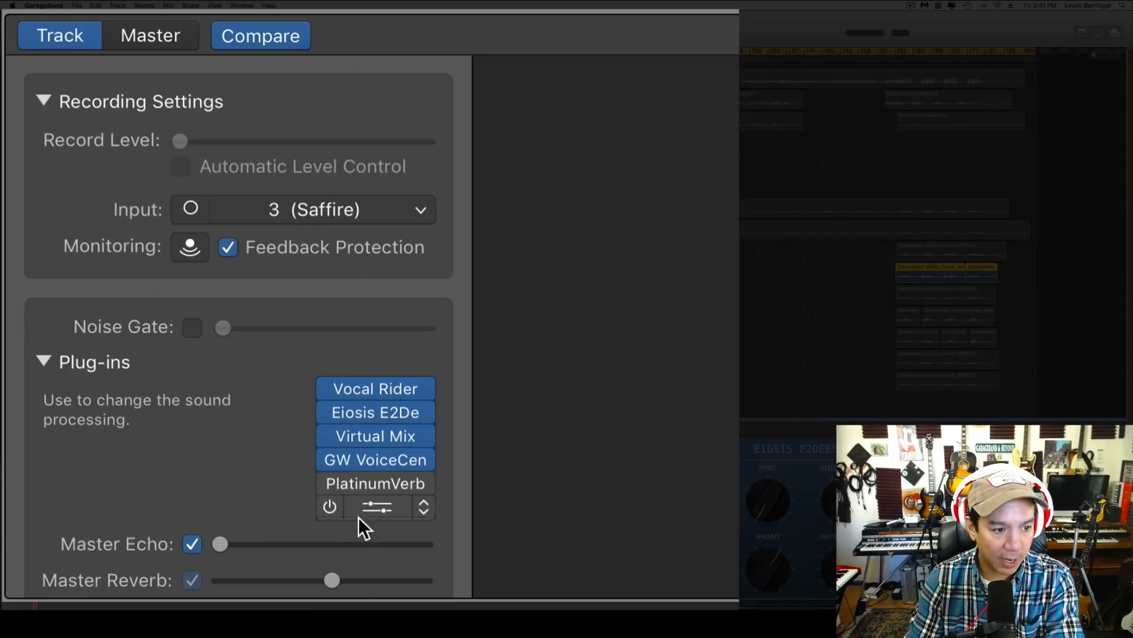
- Select Master Echo and load the saved Lewin Delay 1 preset into it
{"action": "left_click", "coordinate": [150, 34]}
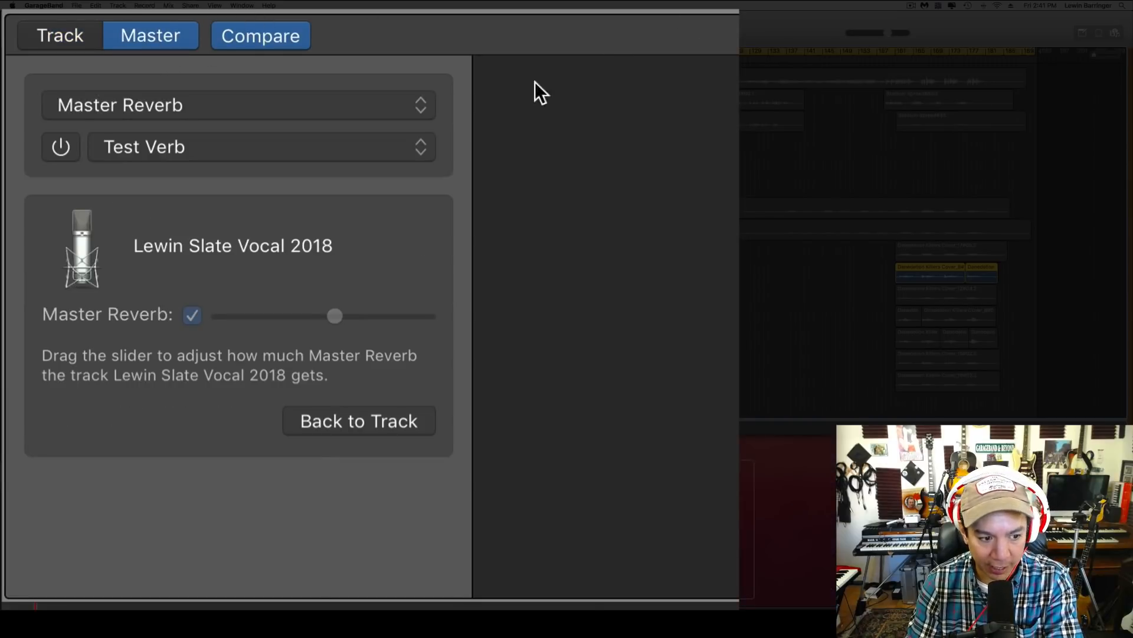
{"action": "left_click", "coordinate": [238, 105]}
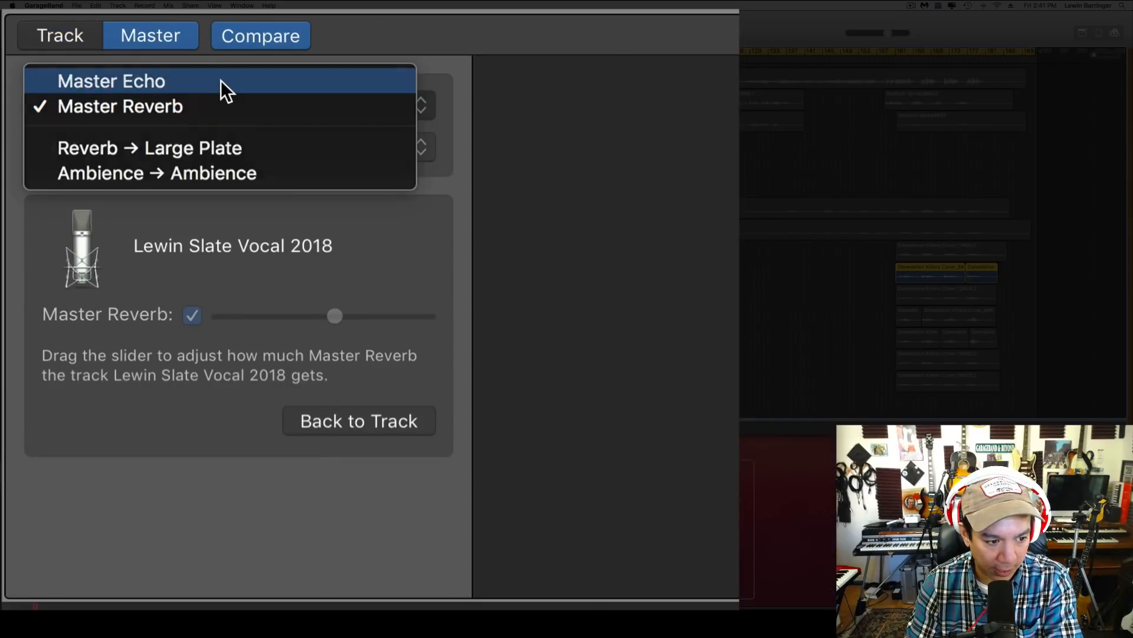
{"action": "left_click", "coordinate": [111, 80]}
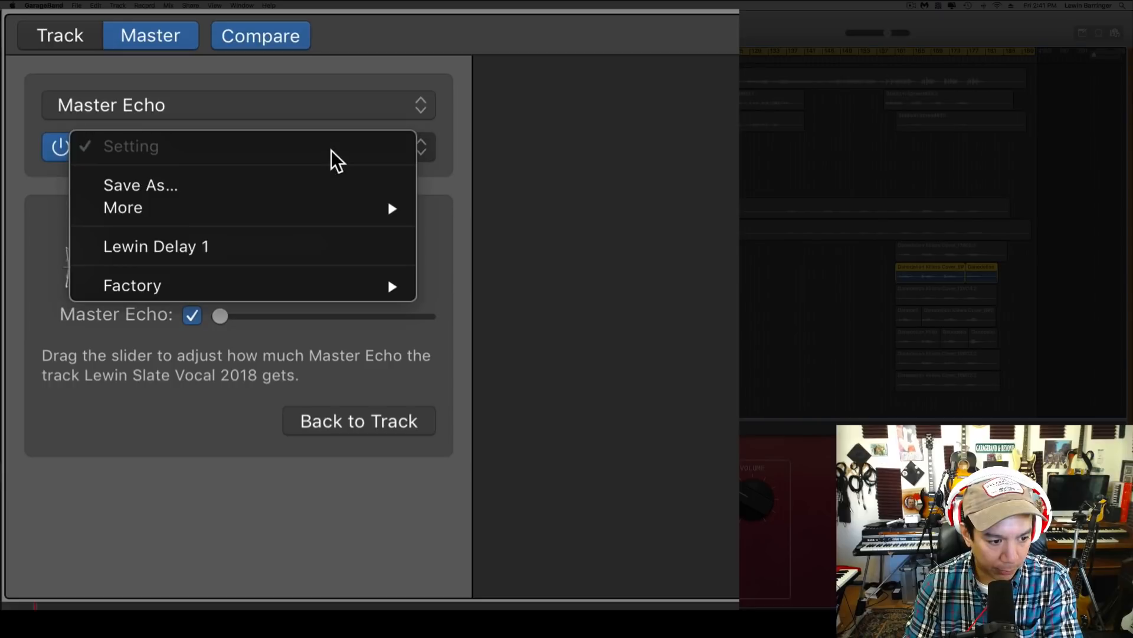
{"action": "mouse_move", "coordinate": [122, 207]}
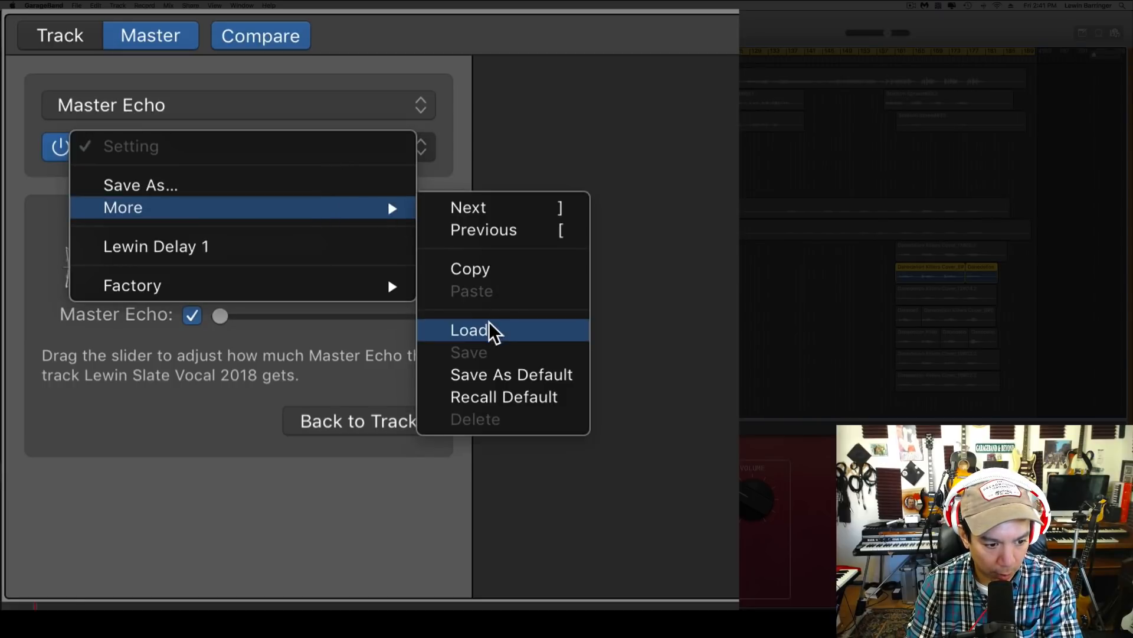
{"action": "left_click", "coordinate": [469, 329]}
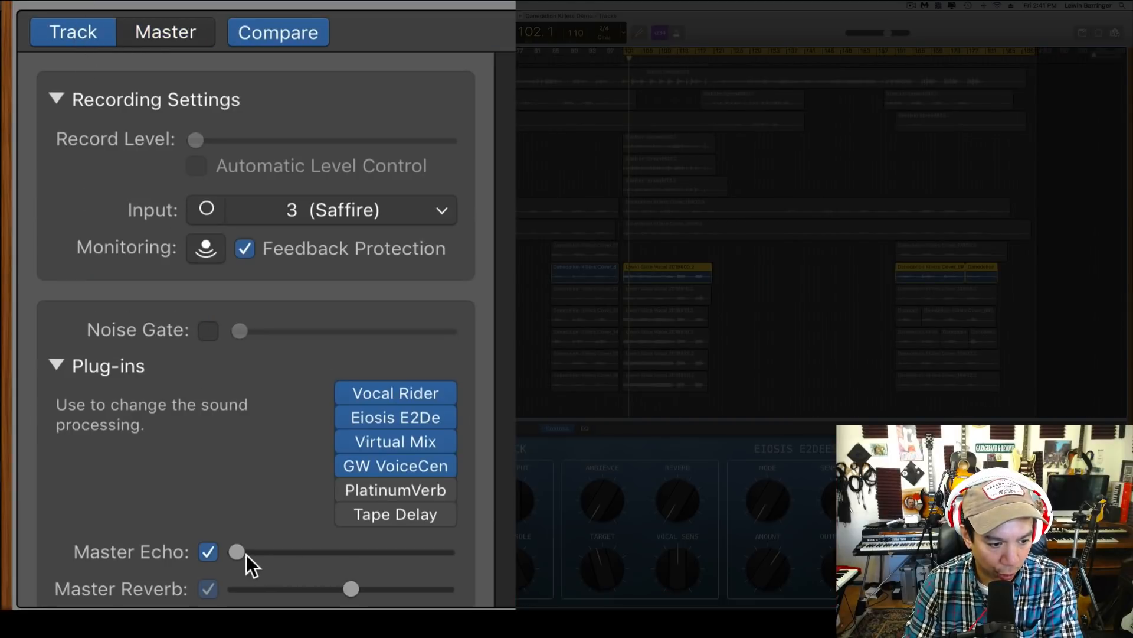
- Raise the lead vocal track's Master Echo send
{"action": "left_click_drag", "start_coordinate": [238, 552], "coordinate": [351, 551]}
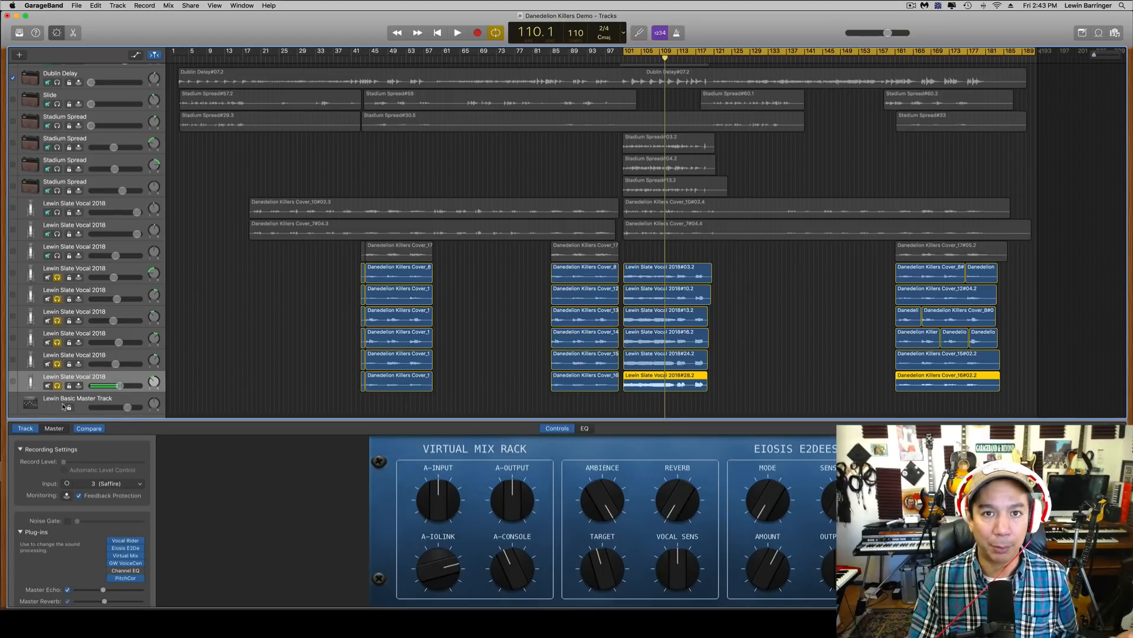
{"action": "mouse_move", "coordinate": [68, 407]}
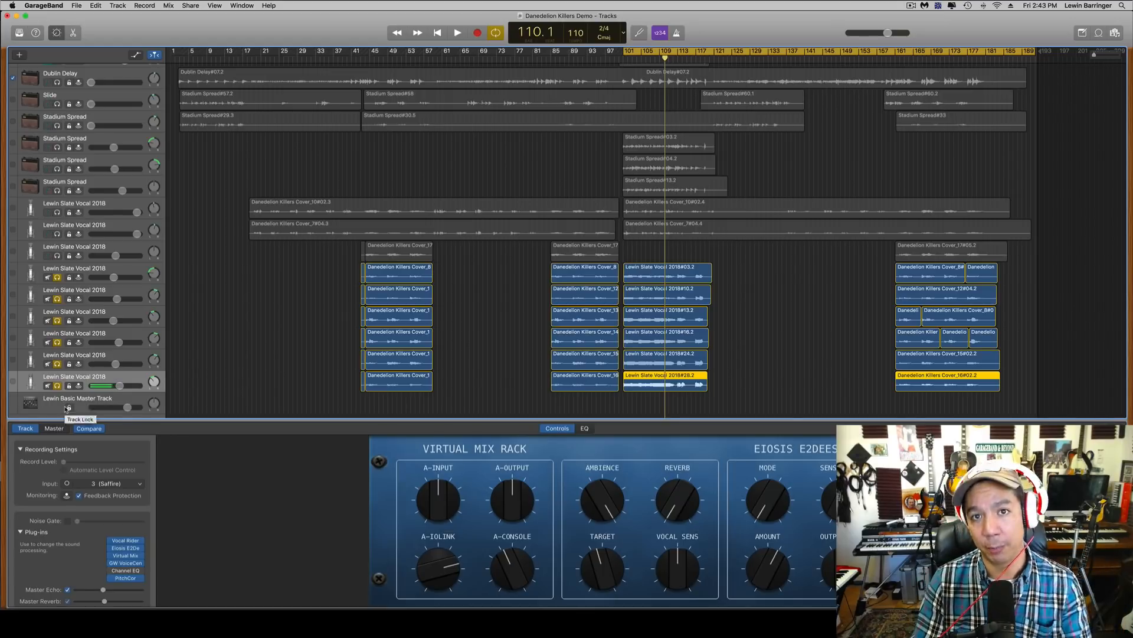